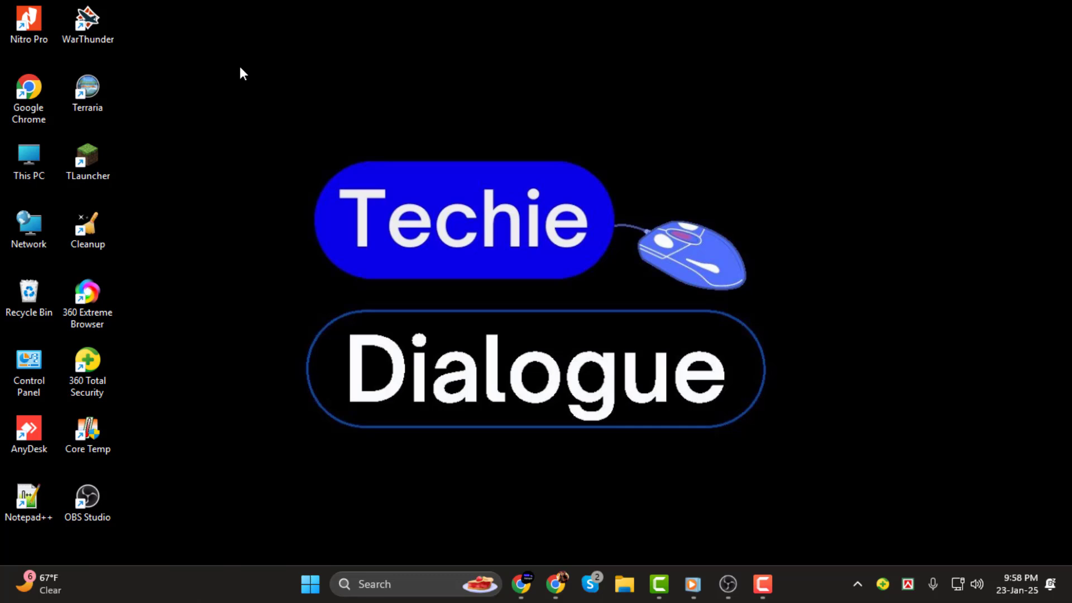
{"action": "mouse_move", "coordinate": [706, 218]}
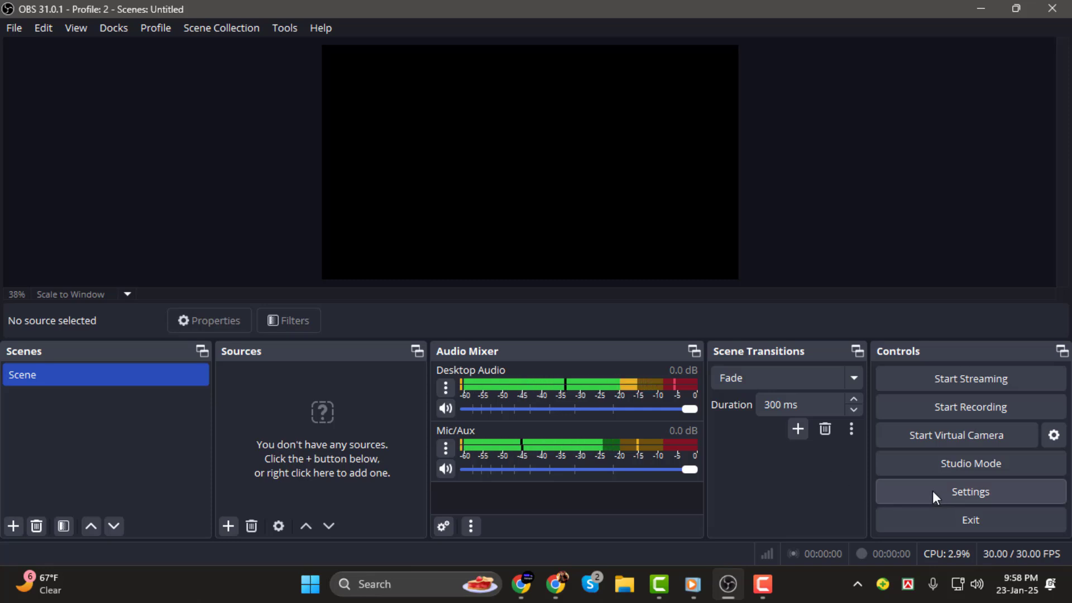
Switch the streaming video encoder to Software (x264) in Output settings and apply it
{"action": "left_click", "coordinate": [969, 491]}
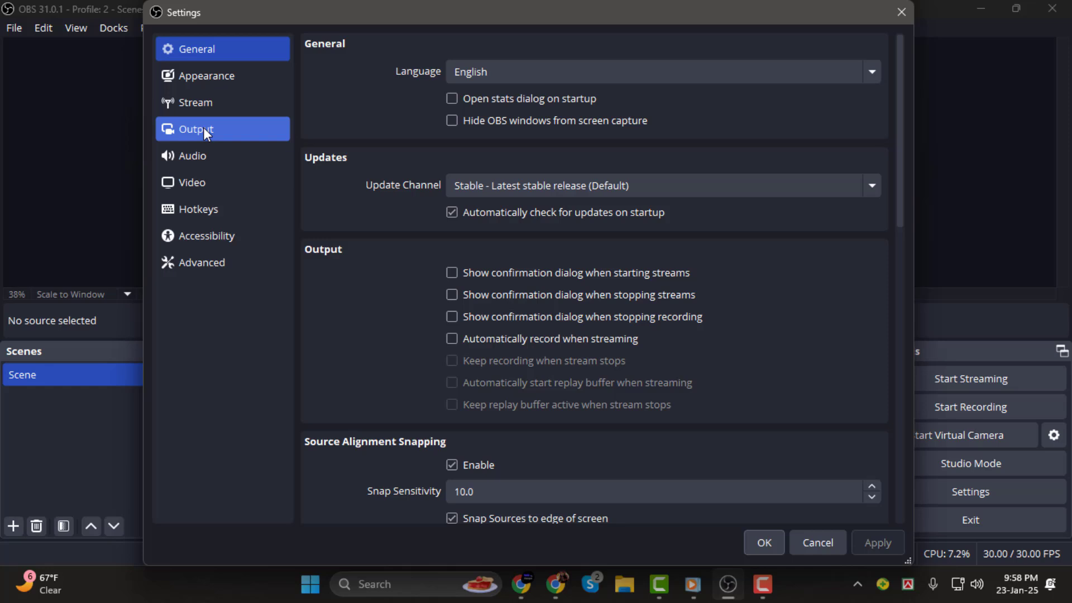
{"action": "left_click", "coordinate": [197, 129]}
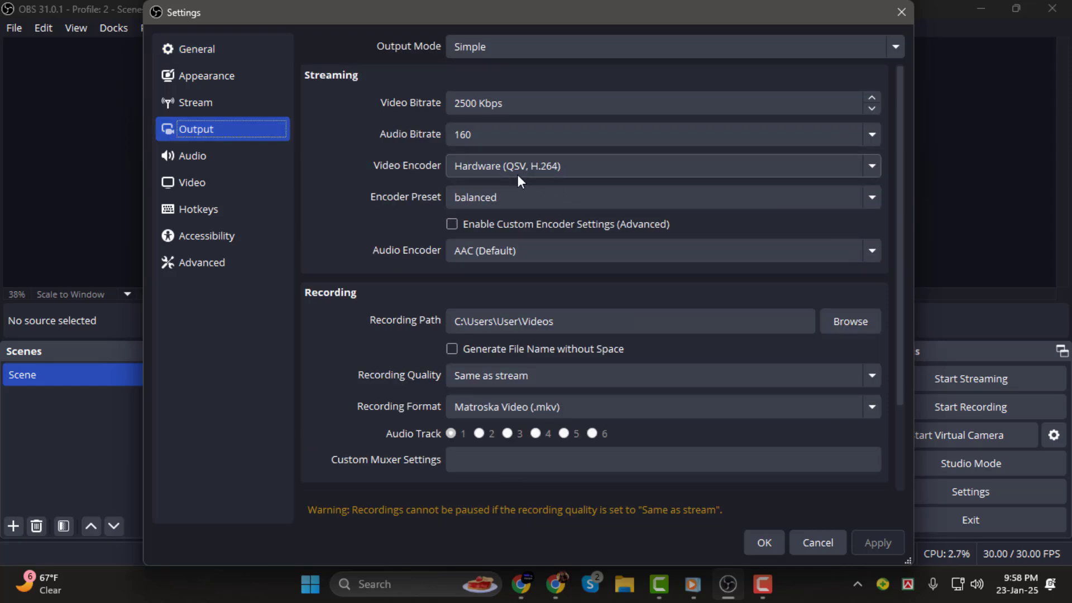
{"action": "mouse_move", "coordinate": [514, 166]}
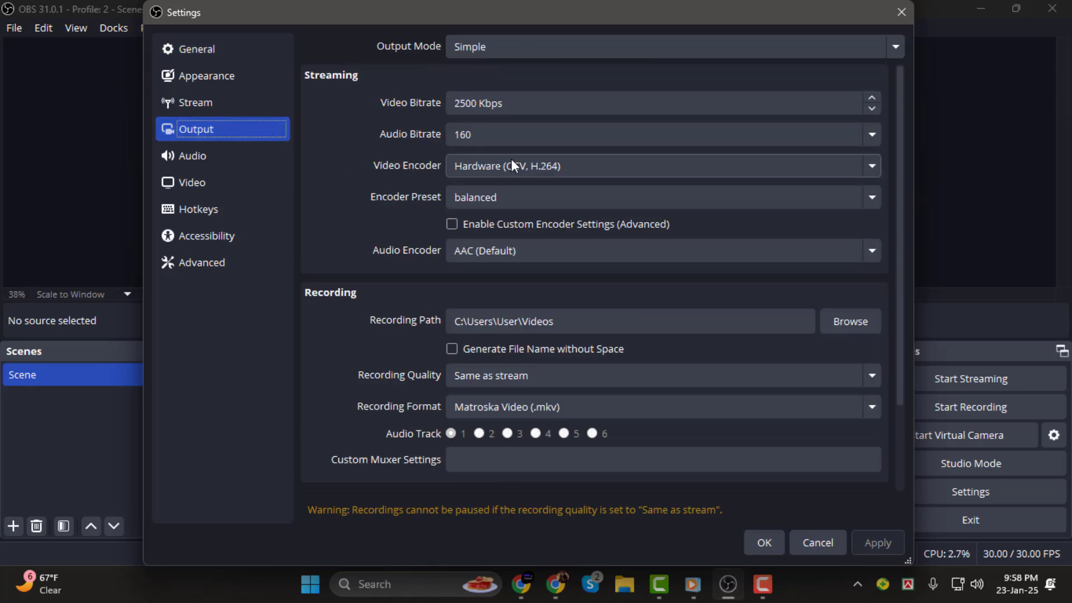
{"action": "left_click", "coordinate": [661, 165]}
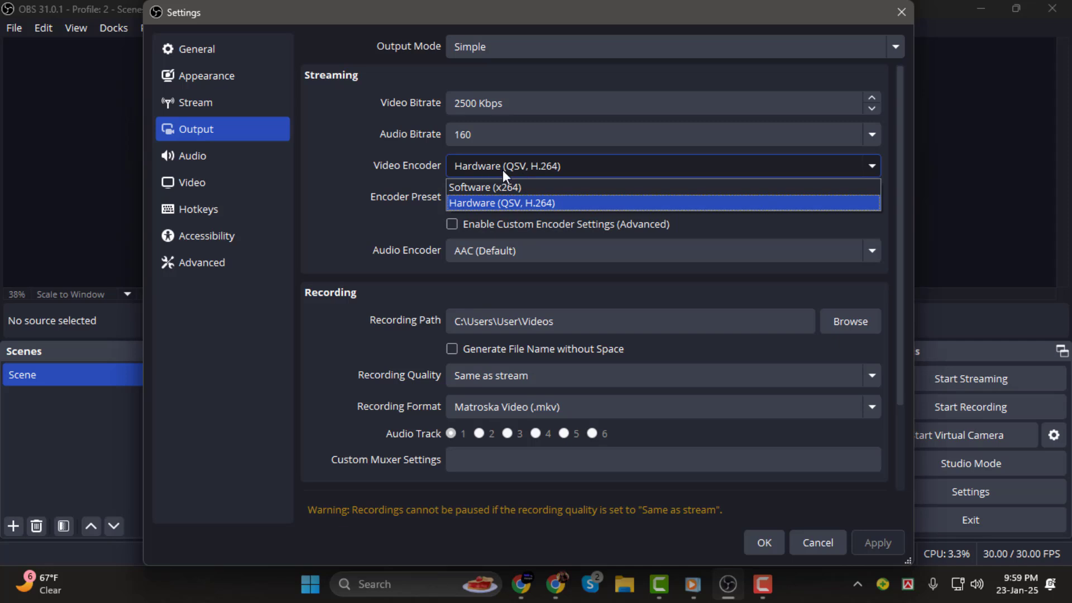
{"action": "left_click", "coordinate": [484, 187]}
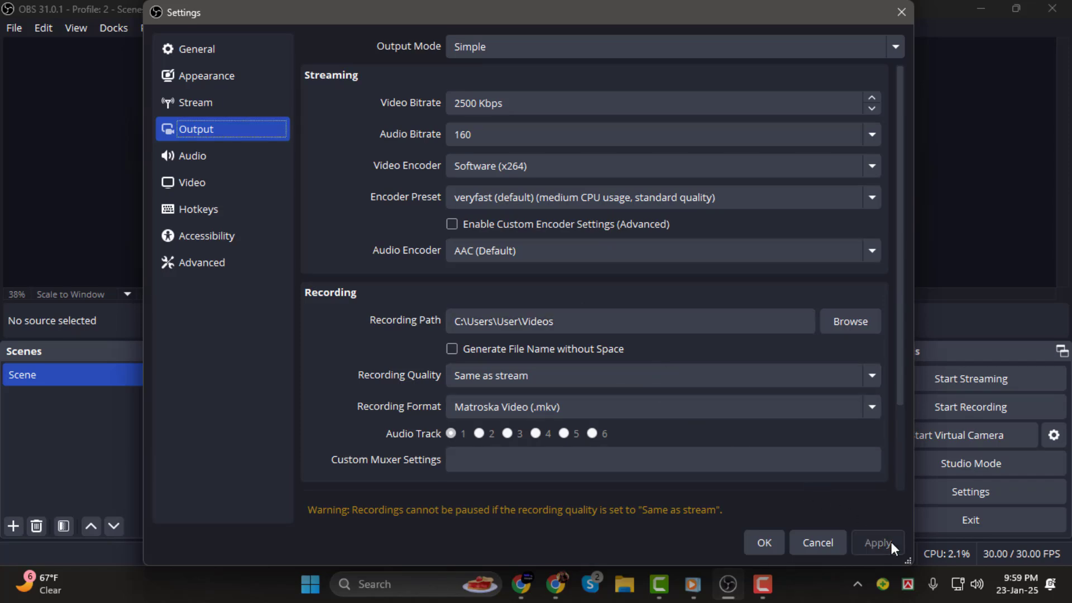
{"action": "left_click", "coordinate": [763, 543]}
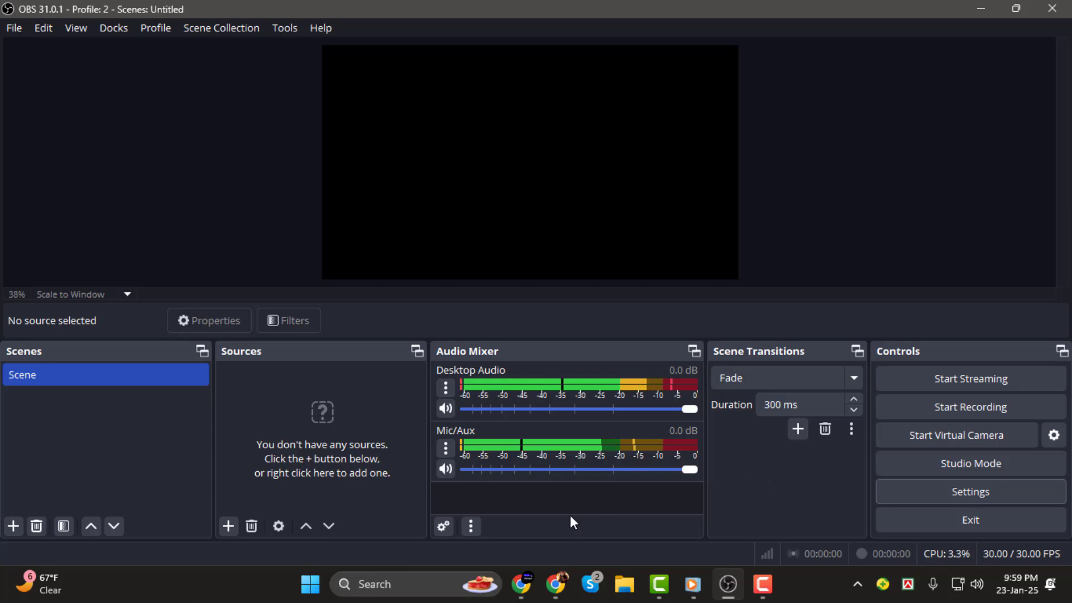
{"action": "mouse_move", "coordinate": [545, 462]}
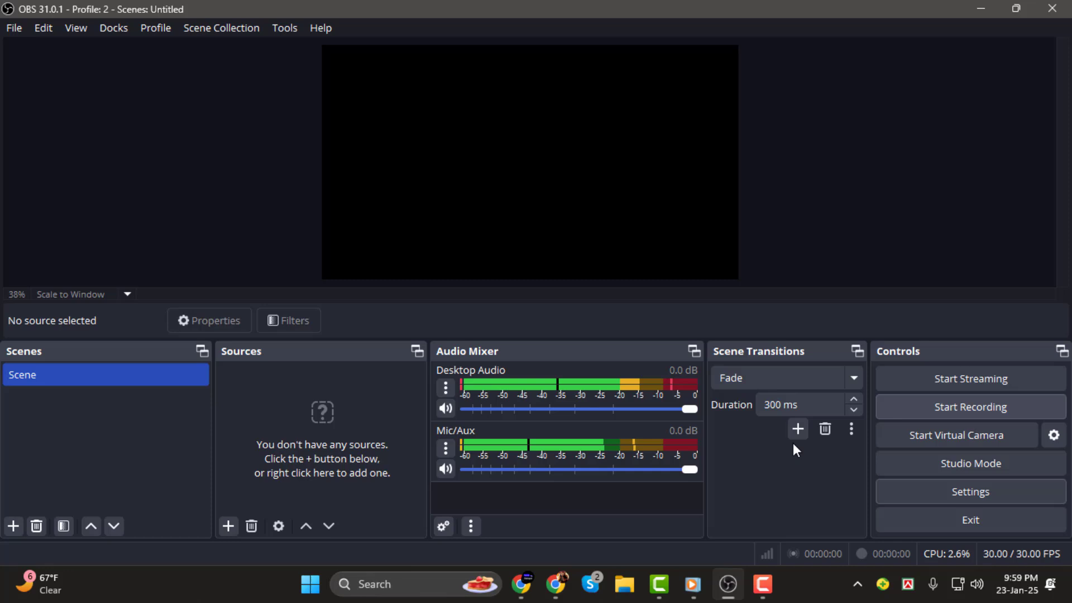
{"action": "mouse_move", "coordinate": [824, 428]}
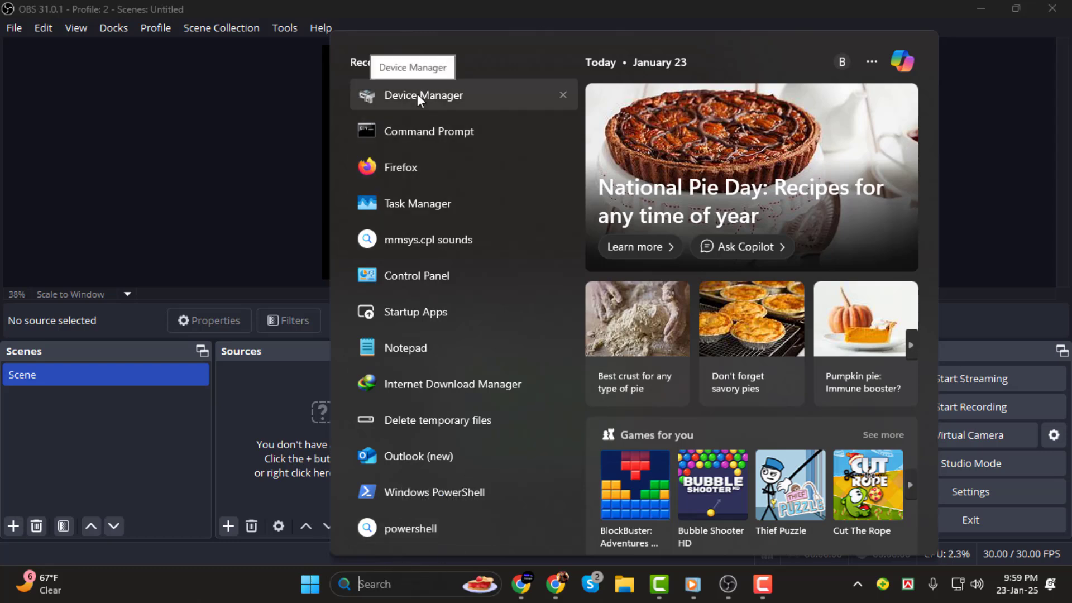
In Device Manager, expand Display adapters and bring up actions for Intel(R) HD Graphics 530
{"action": "left_click", "coordinate": [424, 95]}
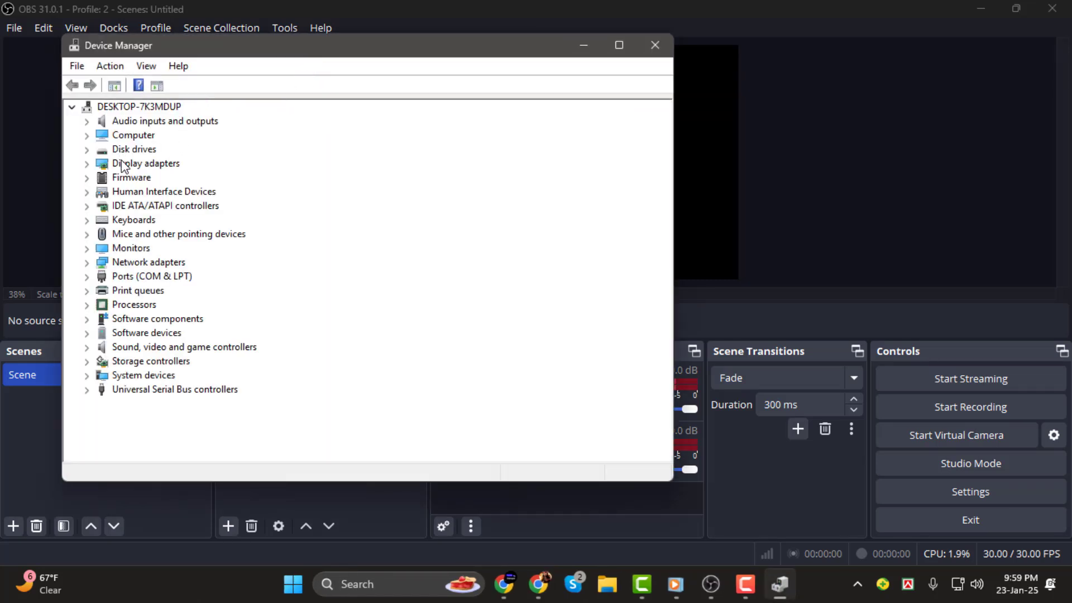
{"action": "left_click", "coordinate": [146, 163]}
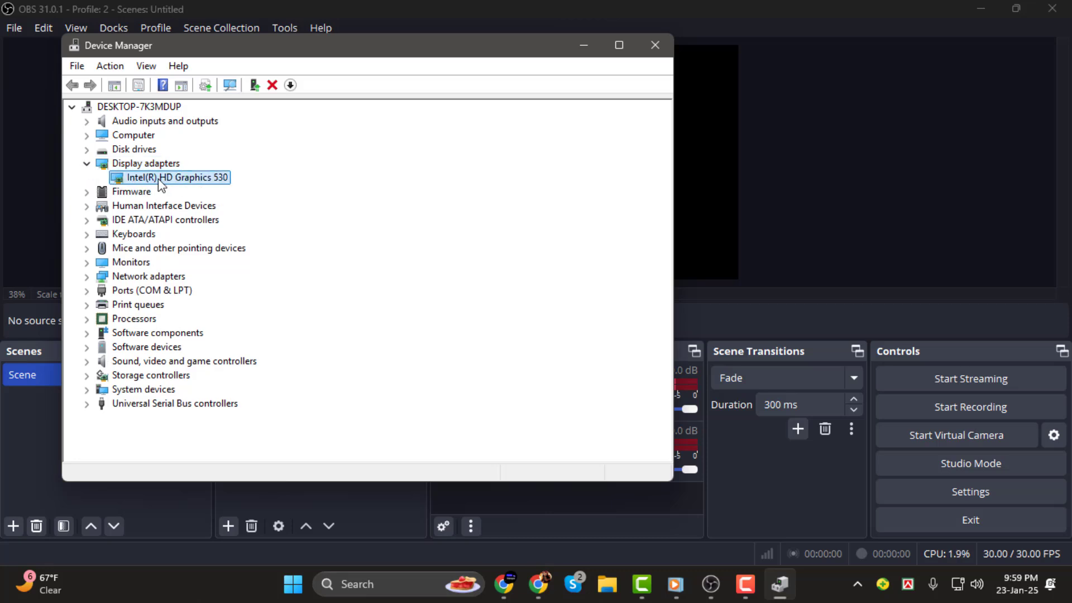
{"action": "right_click", "coordinate": [176, 178]}
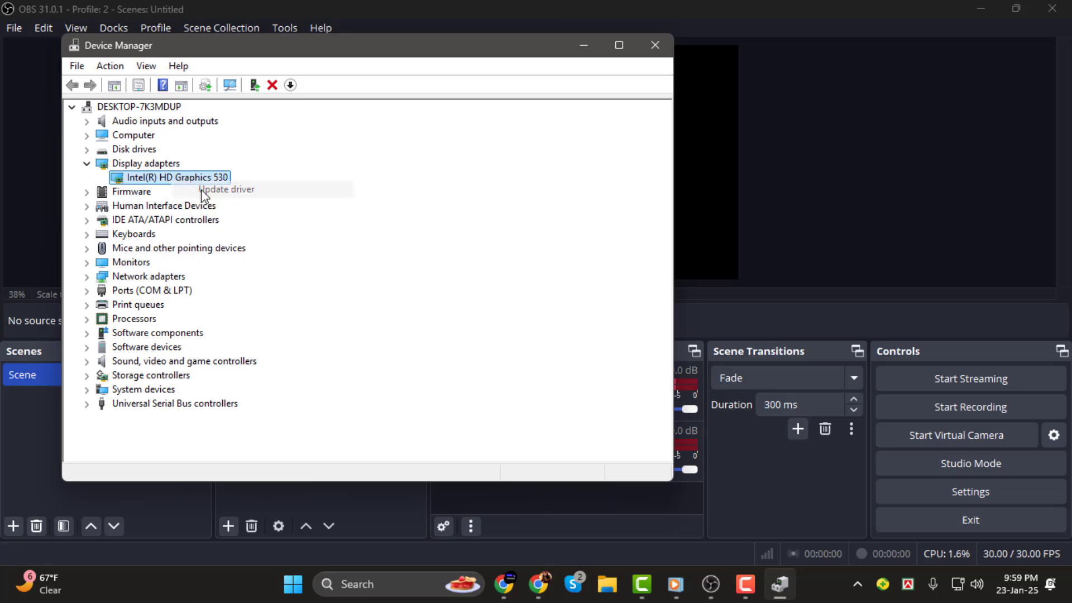
Search automatically for updated Intel HD Graphics 530 drivers, confirm it is current, and close
{"action": "left_click", "coordinate": [225, 190]}
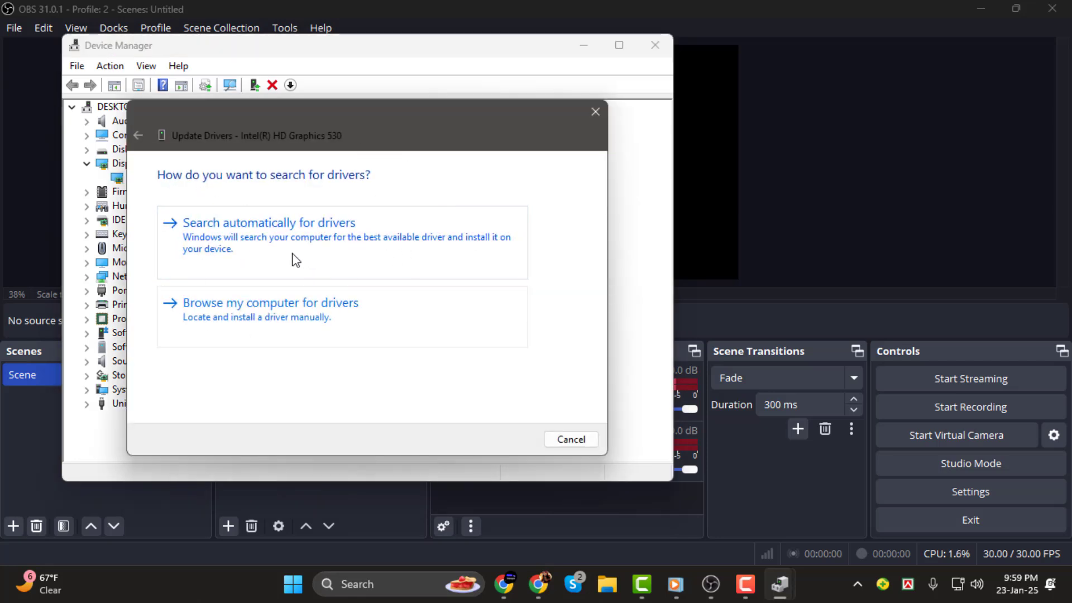
{"action": "mouse_move", "coordinate": [273, 262]}
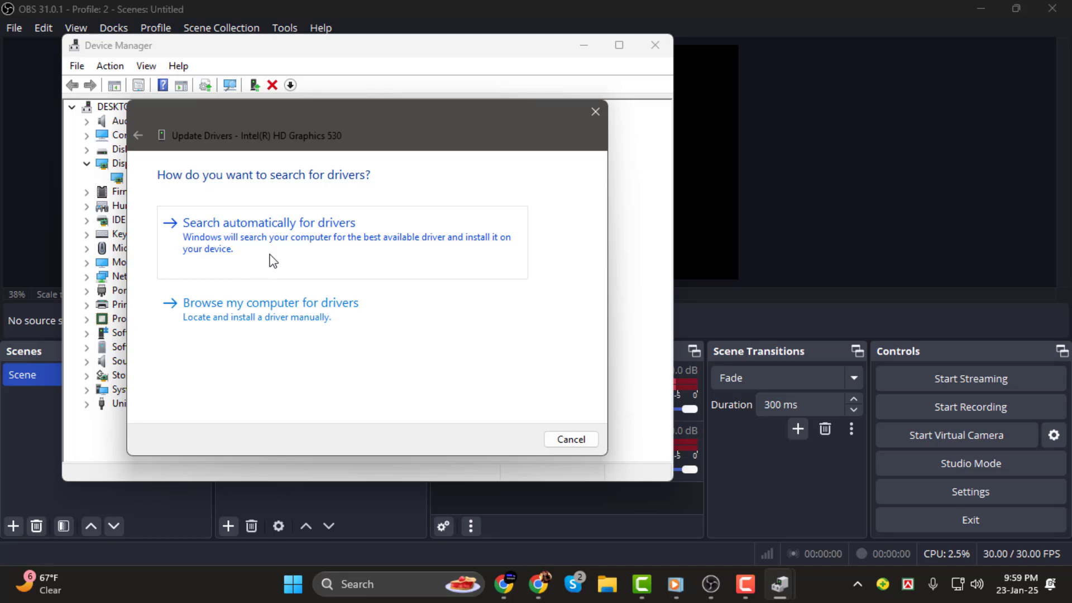
{"action": "left_click", "coordinate": [270, 222]}
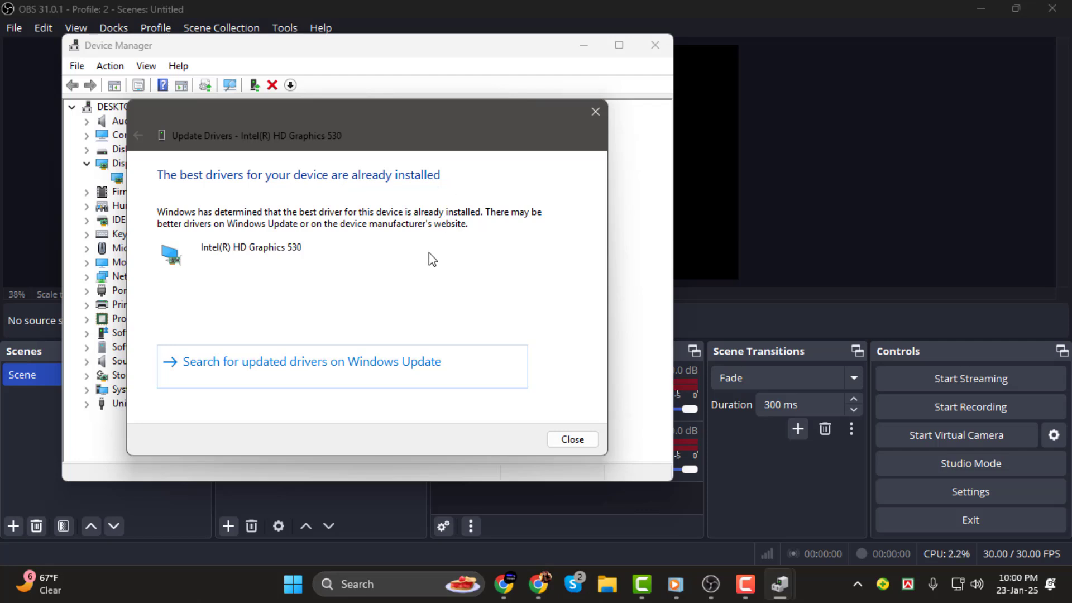
{"action": "mouse_move", "coordinate": [152, 168]}
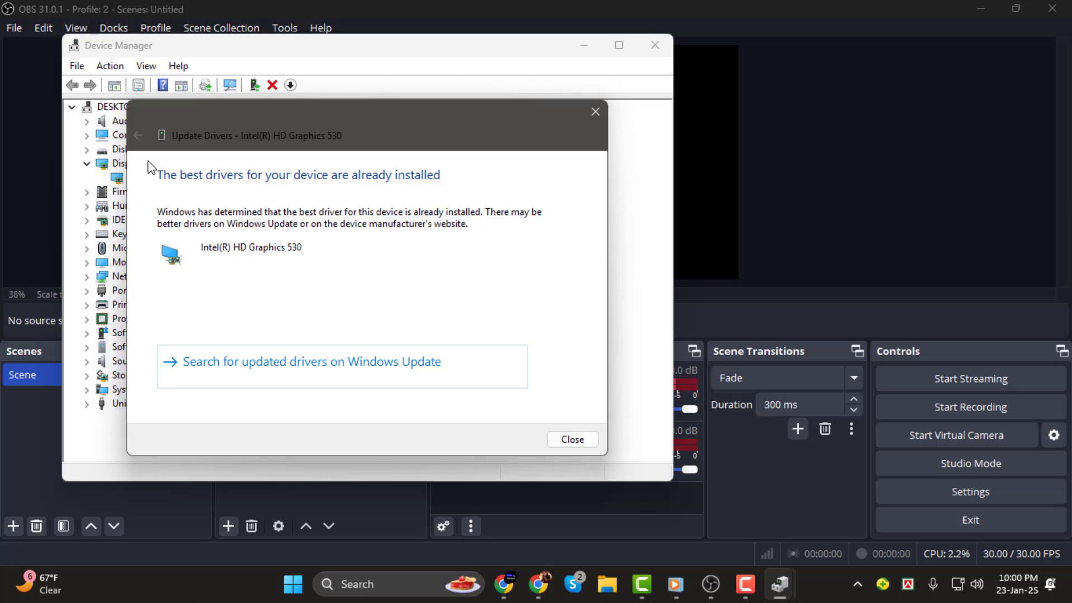
{"action": "mouse_move", "coordinate": [604, 335]}
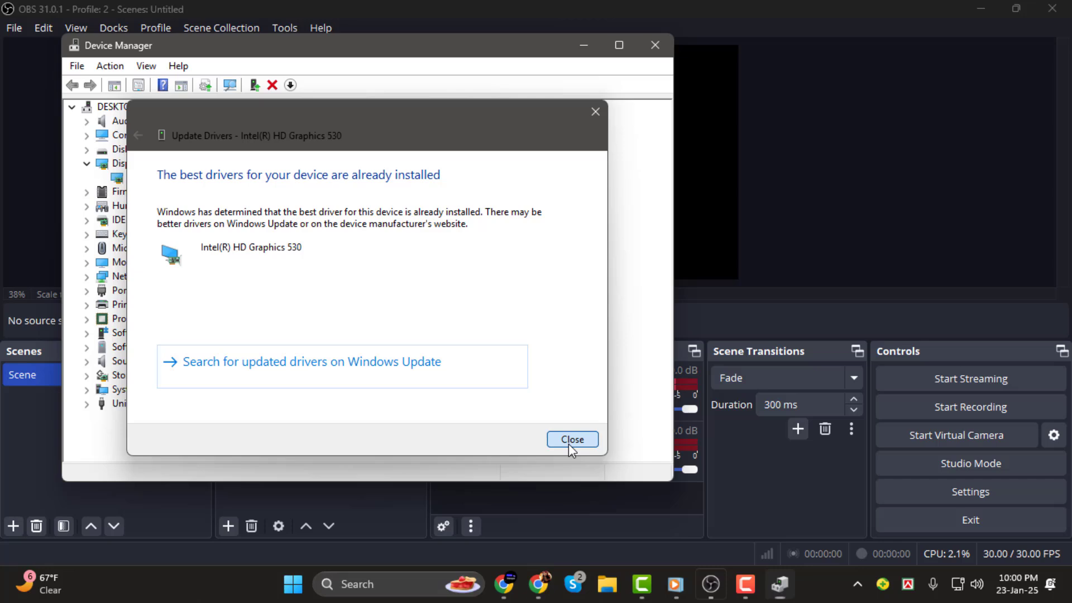
{"action": "left_click", "coordinate": [572, 439]}
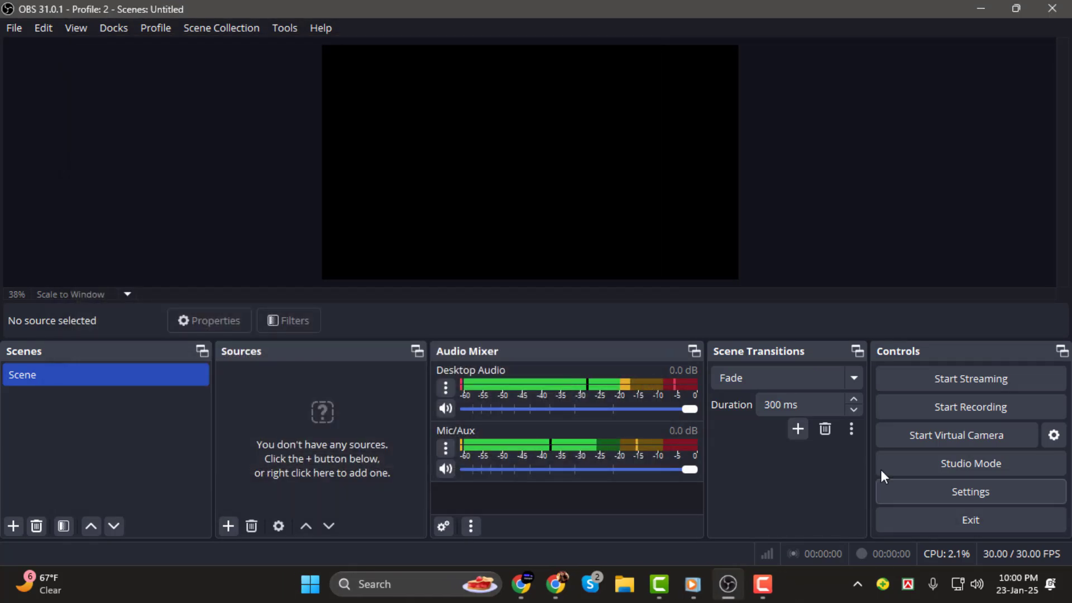